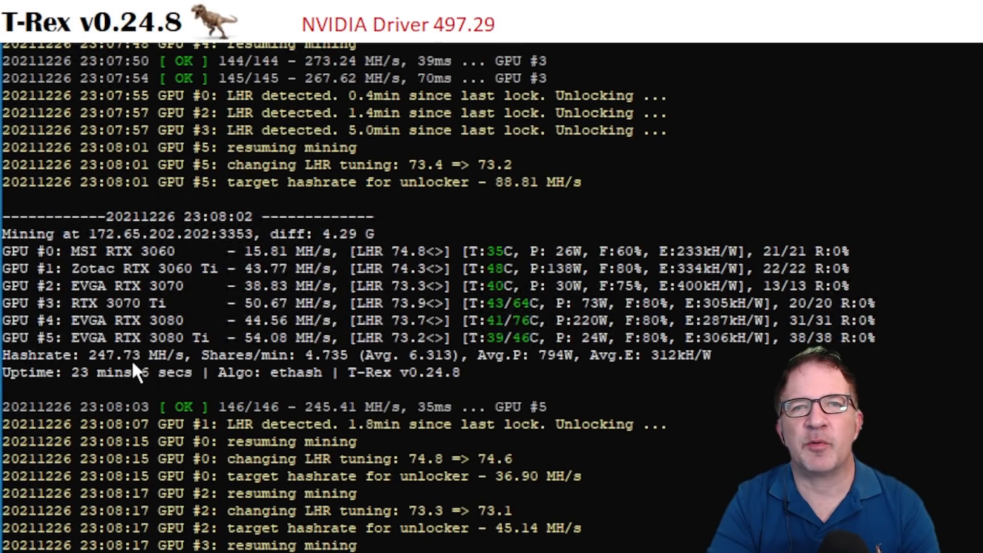
{"action": "scroll", "scroll_direction": "down", "scroll_amount": 3}
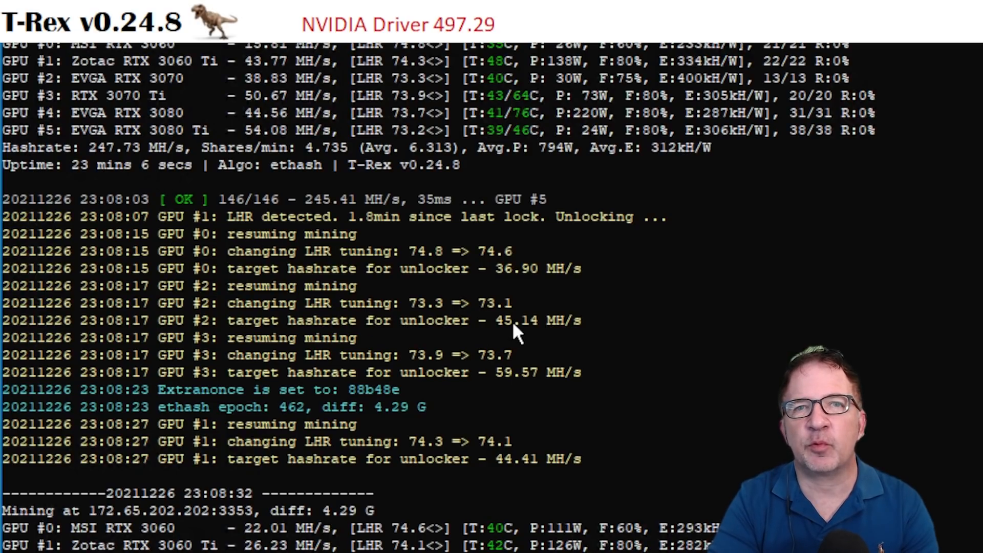
{"action": "mouse_move", "coordinate": [502, 479]}
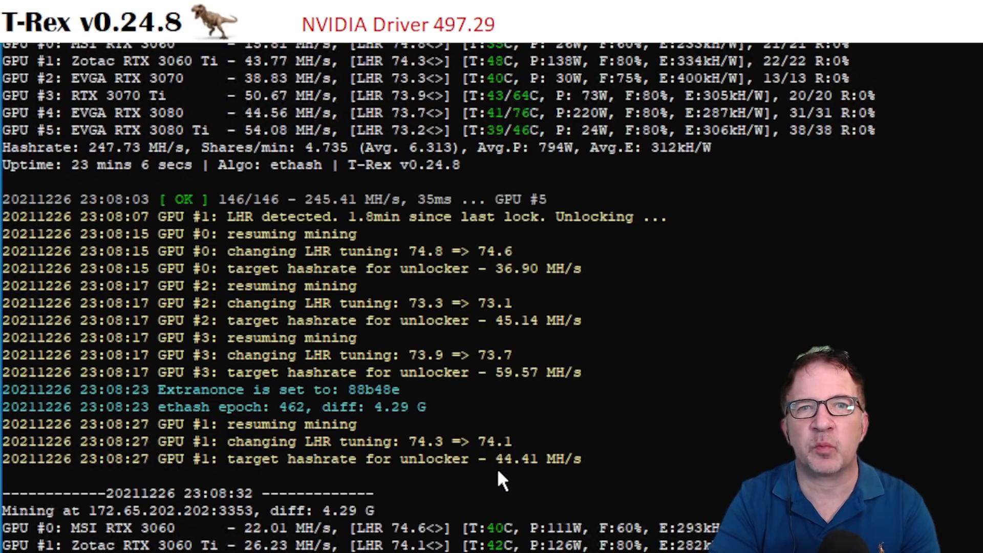
{"action": "mouse_move", "coordinate": [350, 472]}
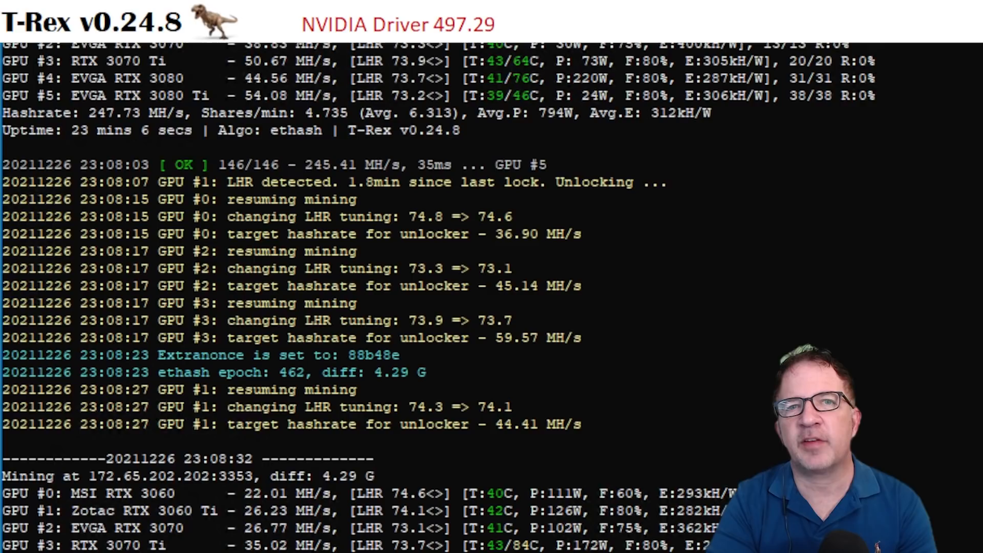
{"action": "scroll", "scroll_direction": "down", "scroll_amount": 3}
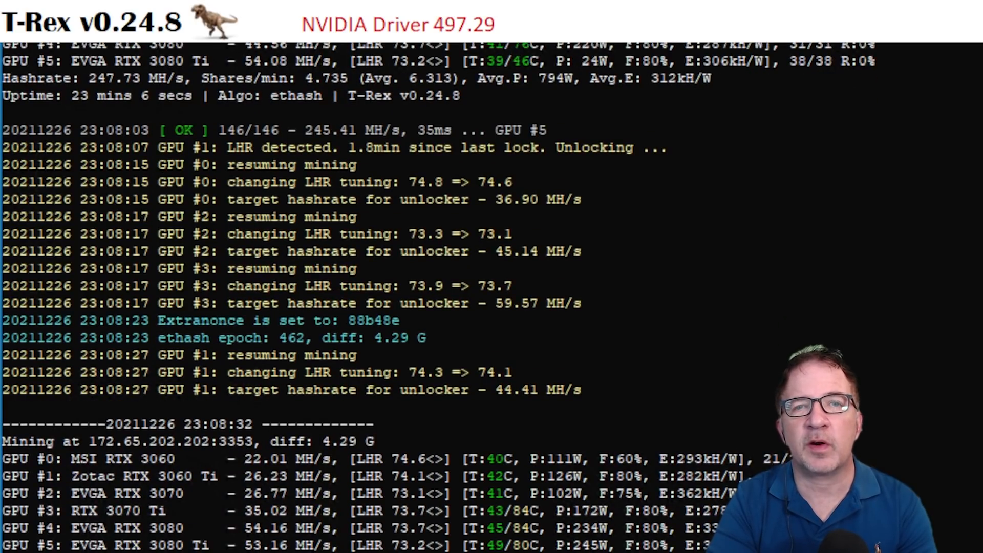